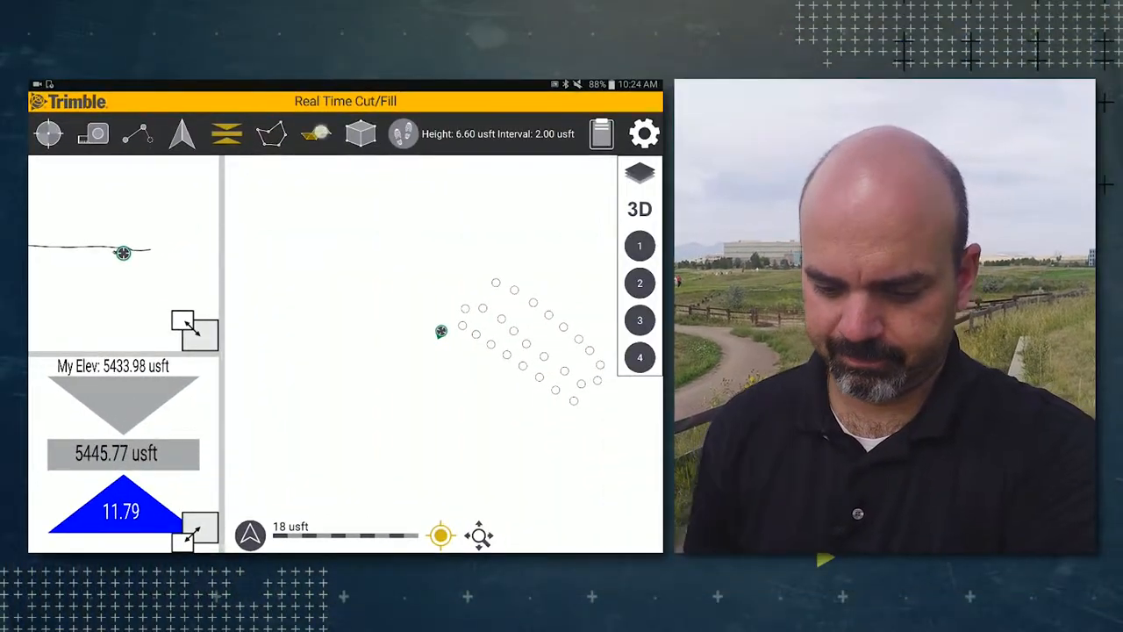
Enter Define Boundary mode for a new surface around the surveyed points.
{"action": "left_click", "coordinate": [315, 134]}
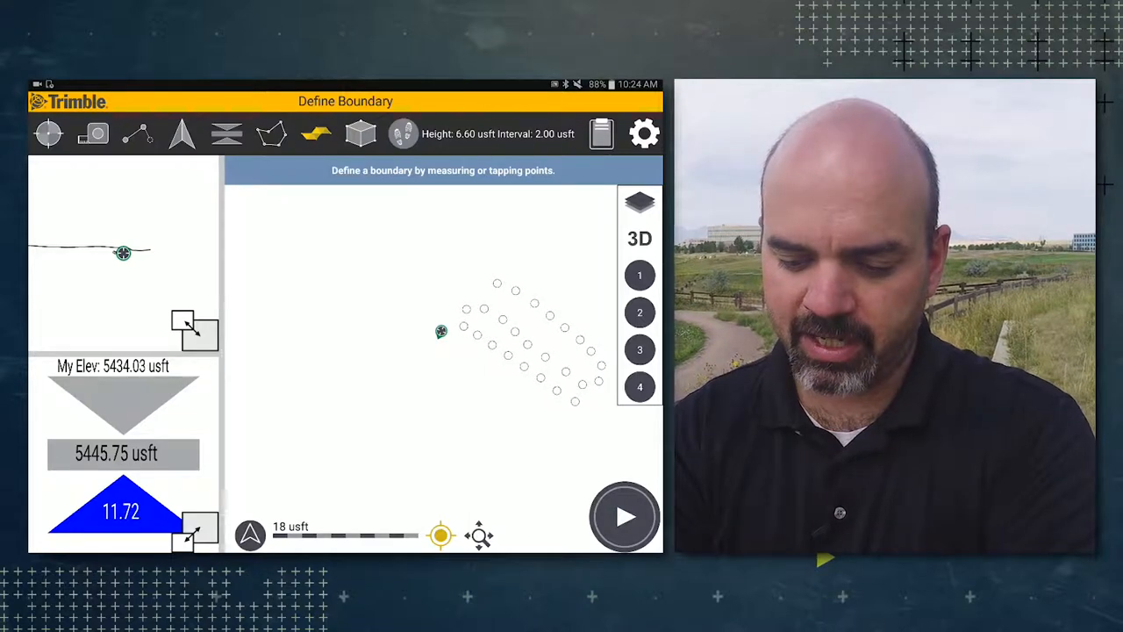
Change the antenna to Standing Mode at 6.56 usft height via Antenna Settings.
{"action": "left_click", "coordinate": [403, 133]}
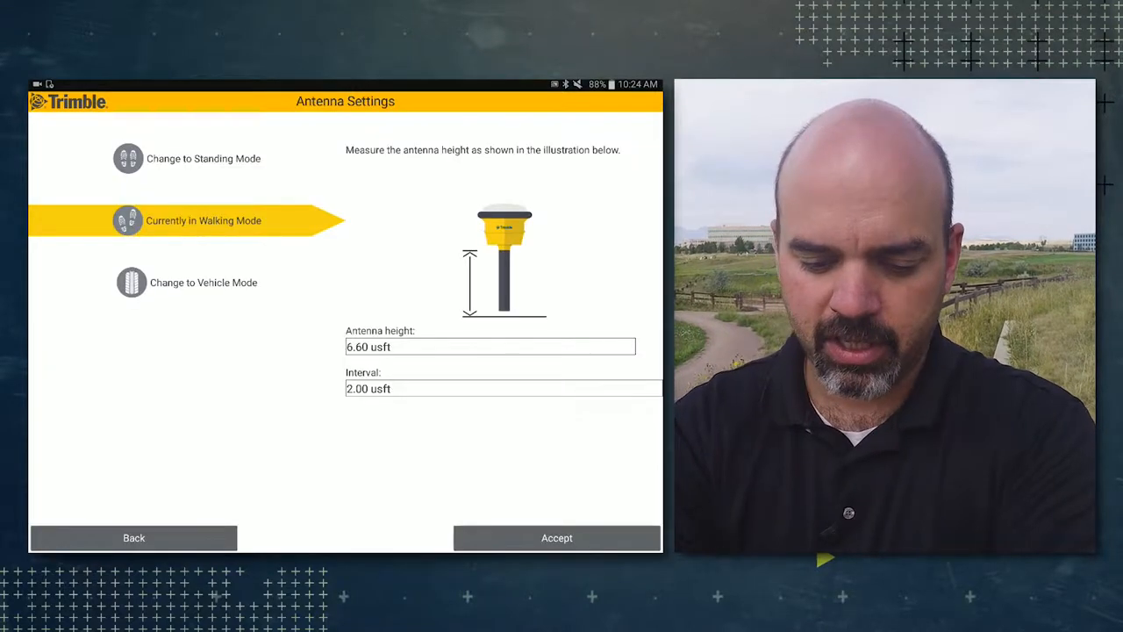
{"action": "left_click", "coordinate": [204, 157]}
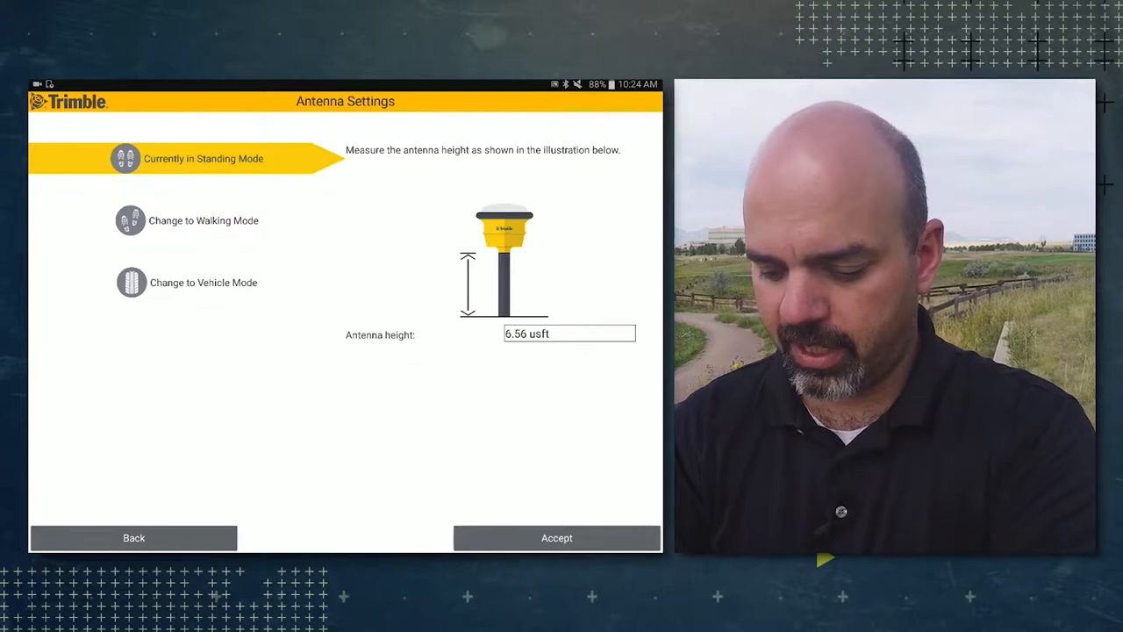
{"action": "left_click", "coordinate": [556, 537]}
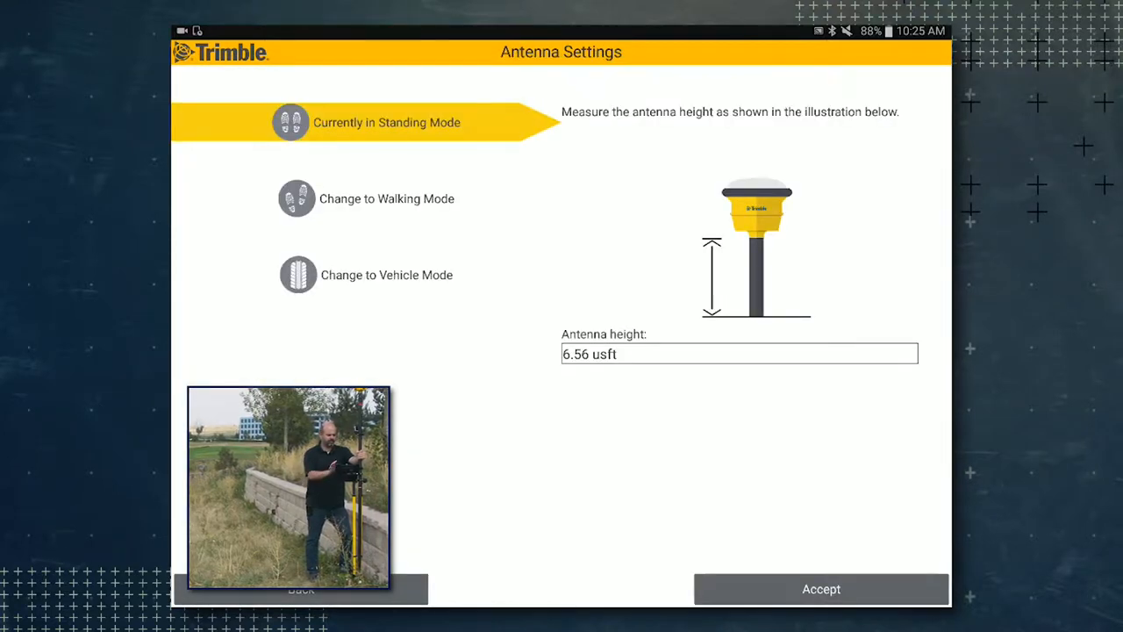
Return the antenna to Walking Mode at 6.60 usft and record a boundary around the points.
{"action": "left_click", "coordinate": [386, 198]}
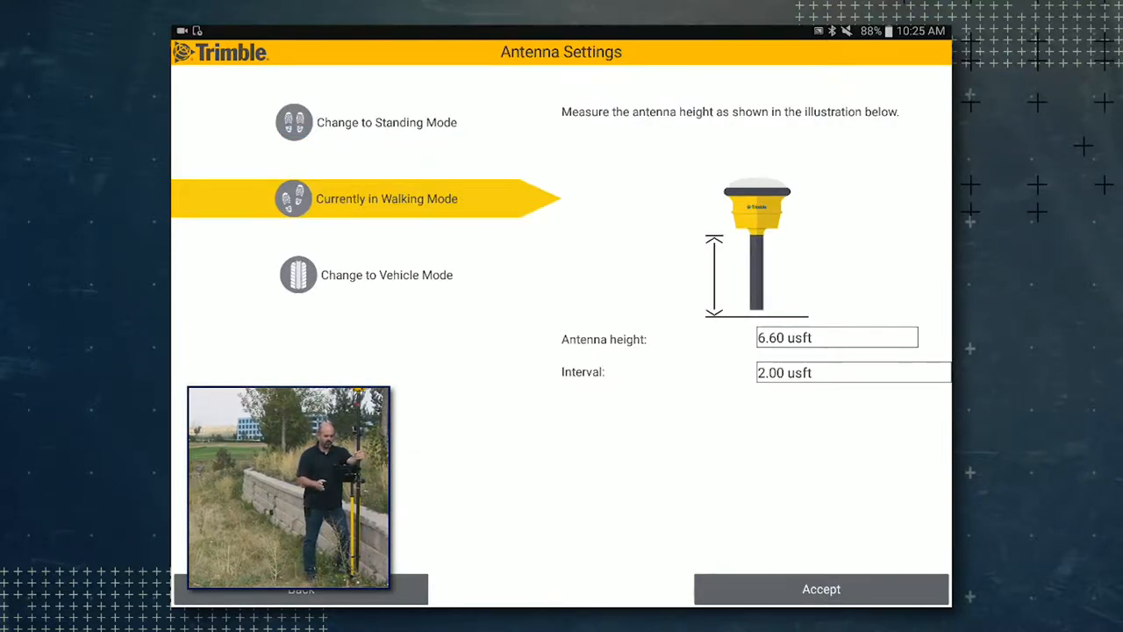
{"action": "left_click", "coordinate": [821, 590]}
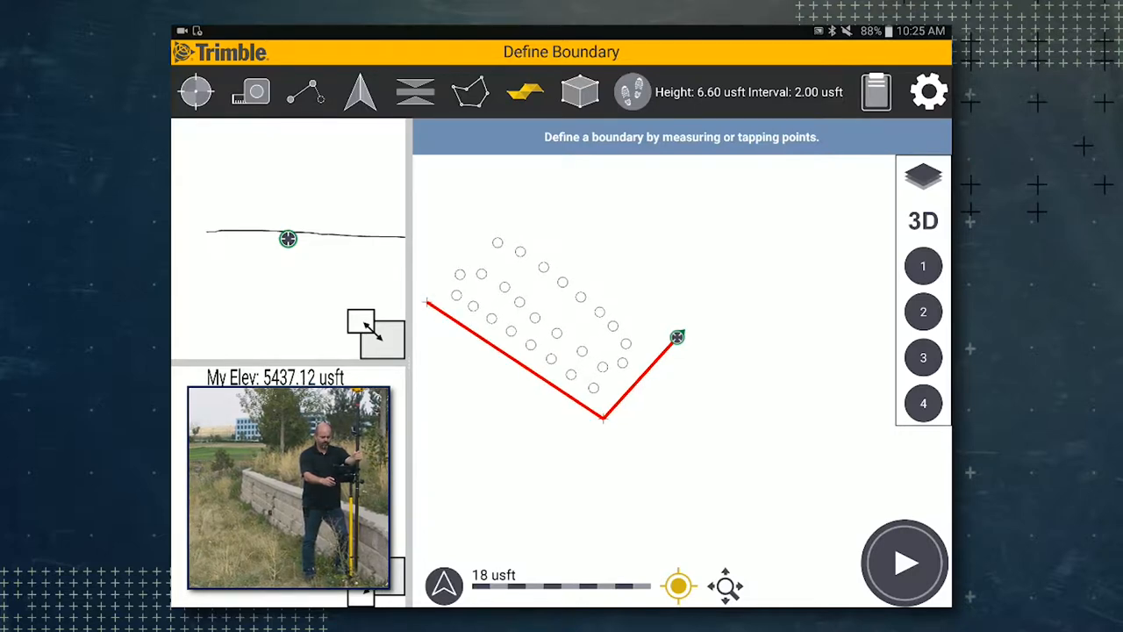
{"action": "left_click", "coordinate": [906, 561]}
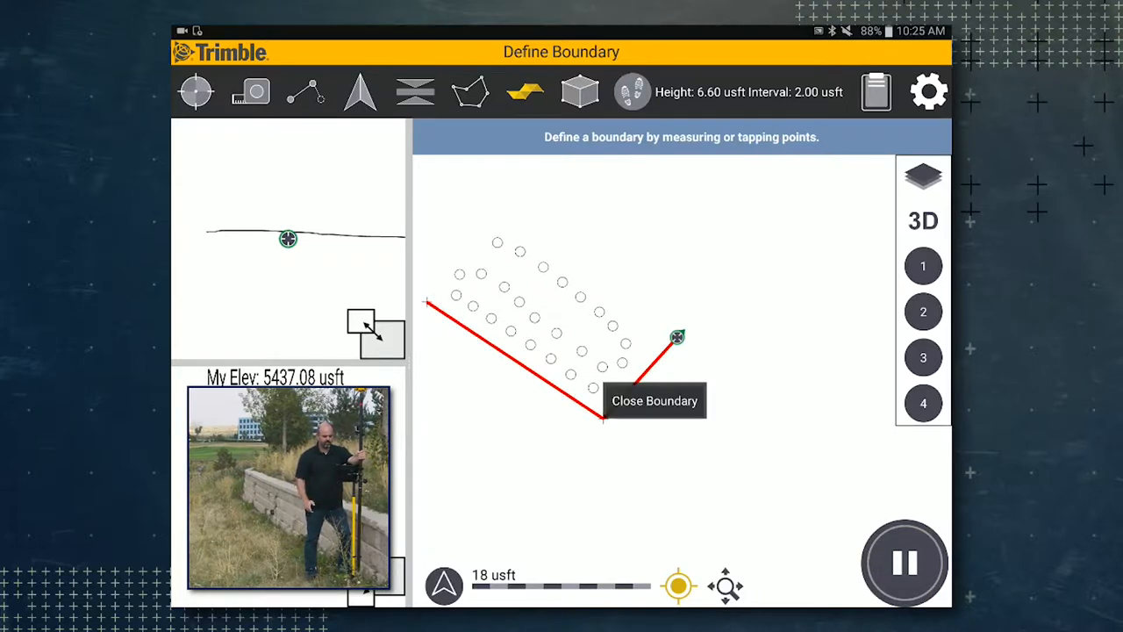
{"action": "left_click", "coordinate": [654, 400]}
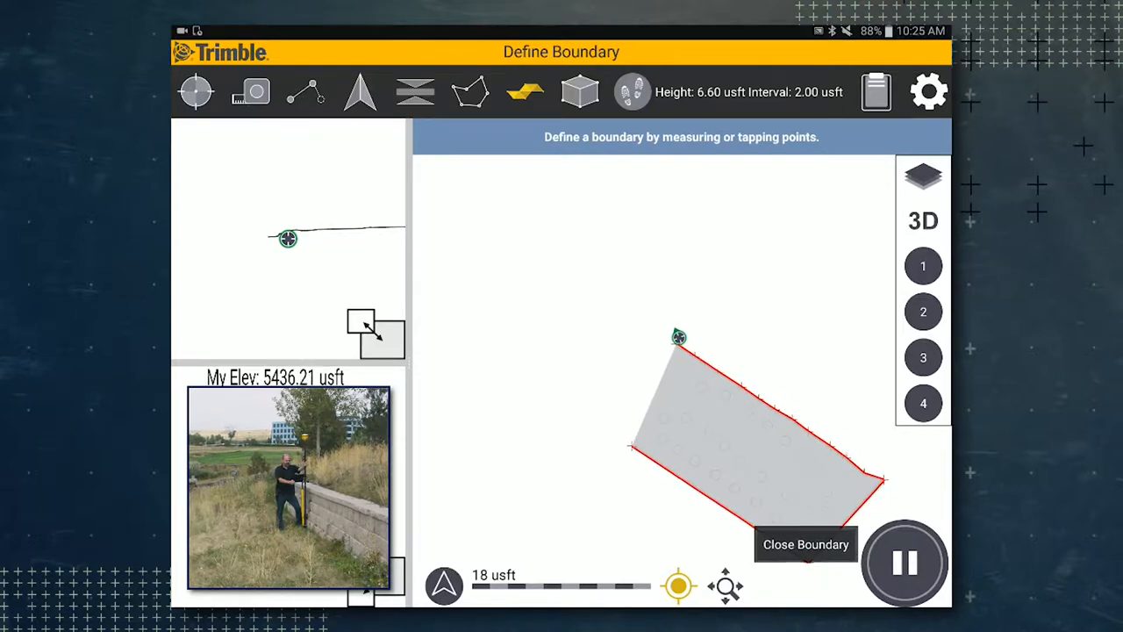
Close the boundary and set the surface to be added to the current design.
{"action": "left_click", "coordinate": [803, 544]}
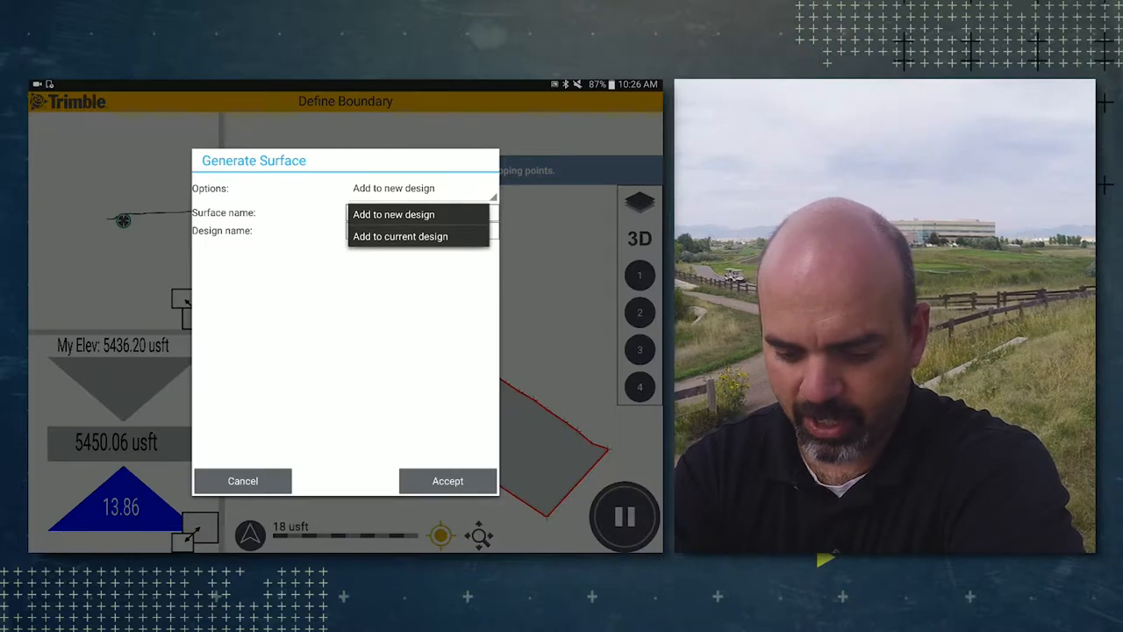
{"action": "left_click", "coordinate": [400, 235]}
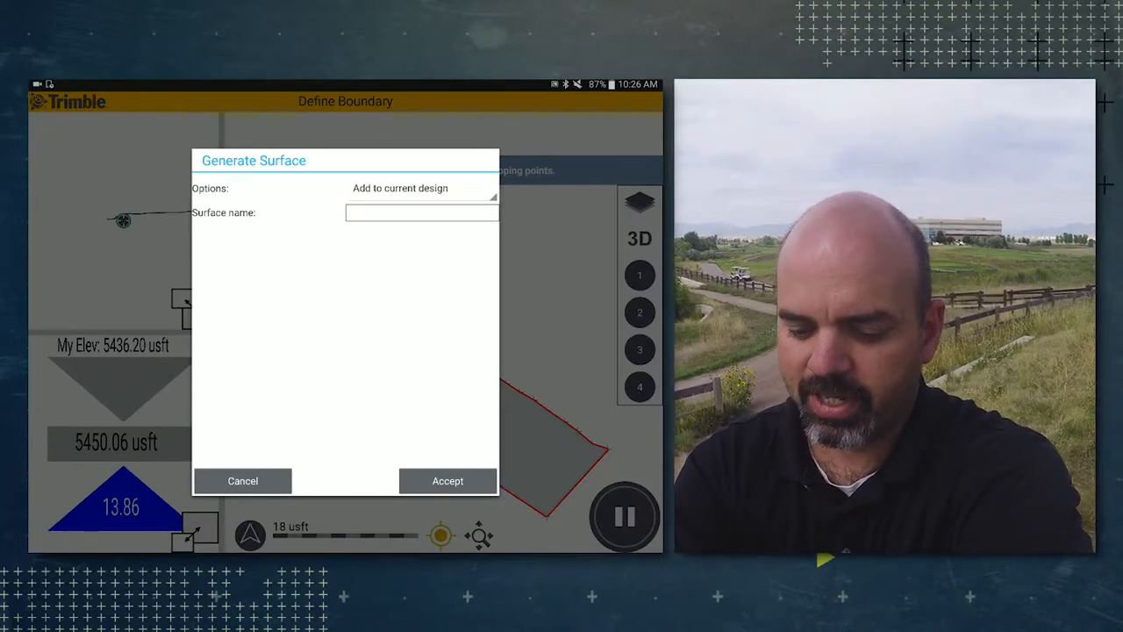
{"action": "left_click", "coordinate": [421, 212]}
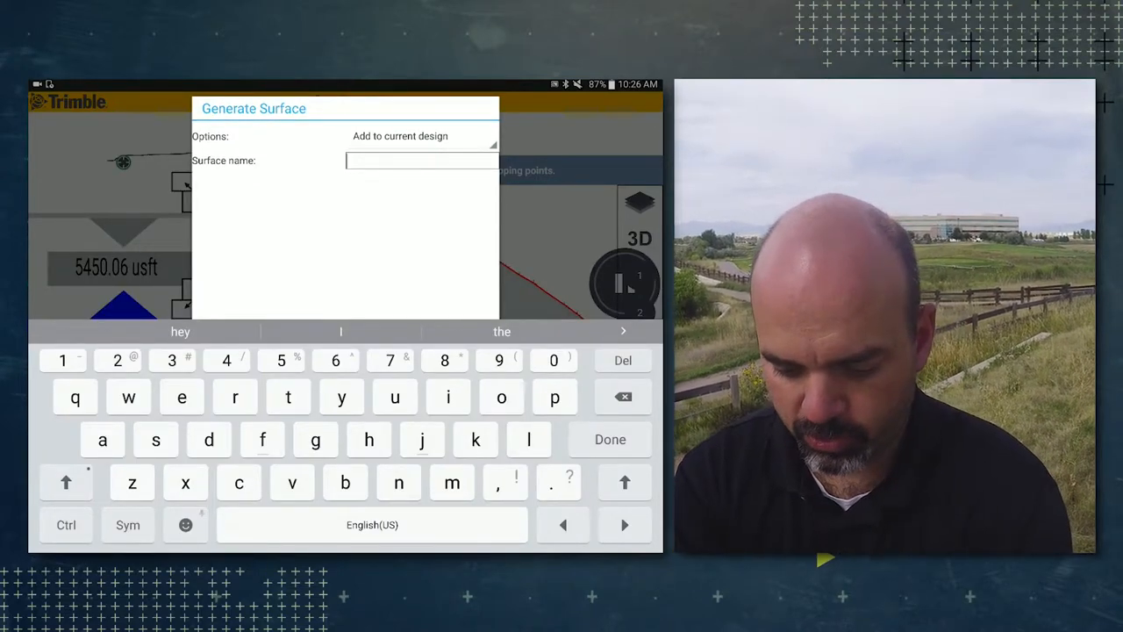
Name the new surface 'training surfac'.
{"action": "type", "text": "tra"}
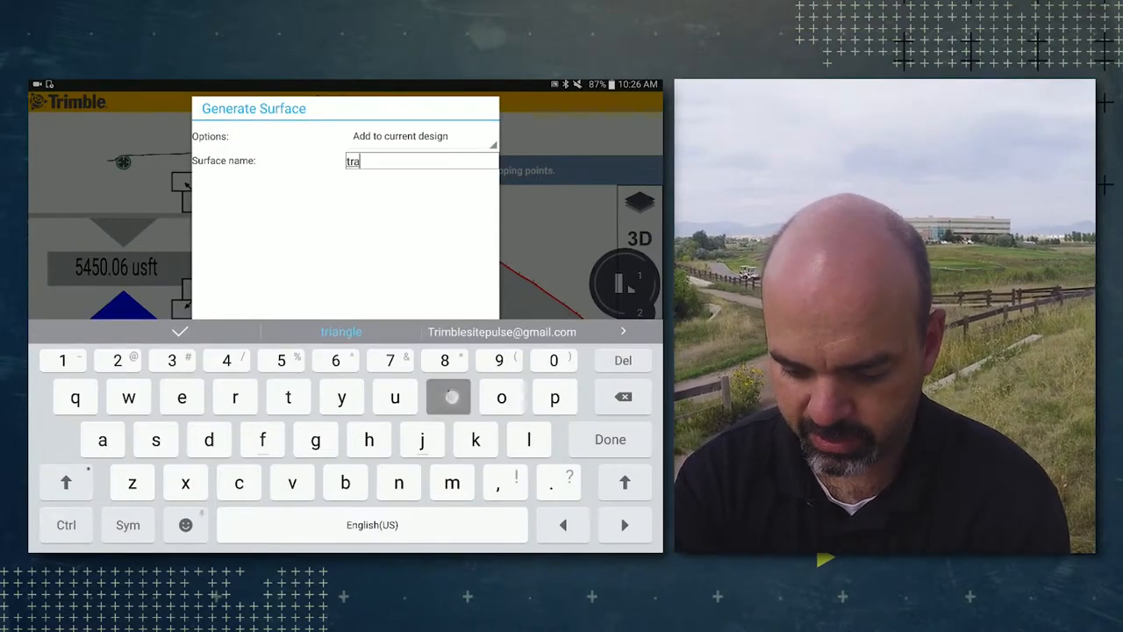
{"action": "type", "text": "ining"}
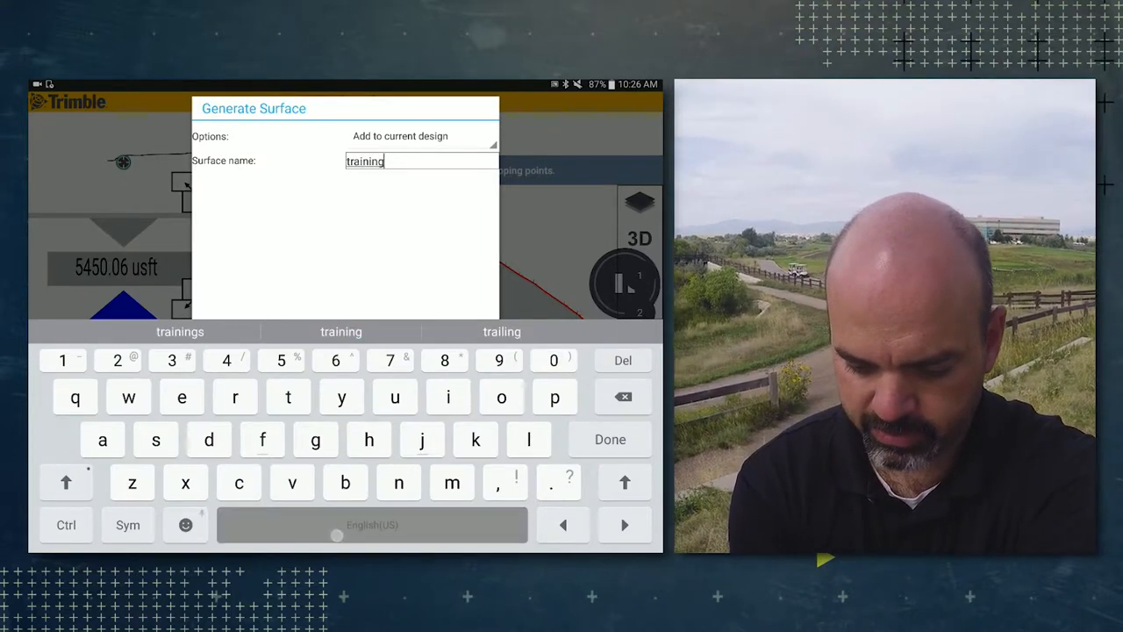
{"action": "type", "text": "surfac"}
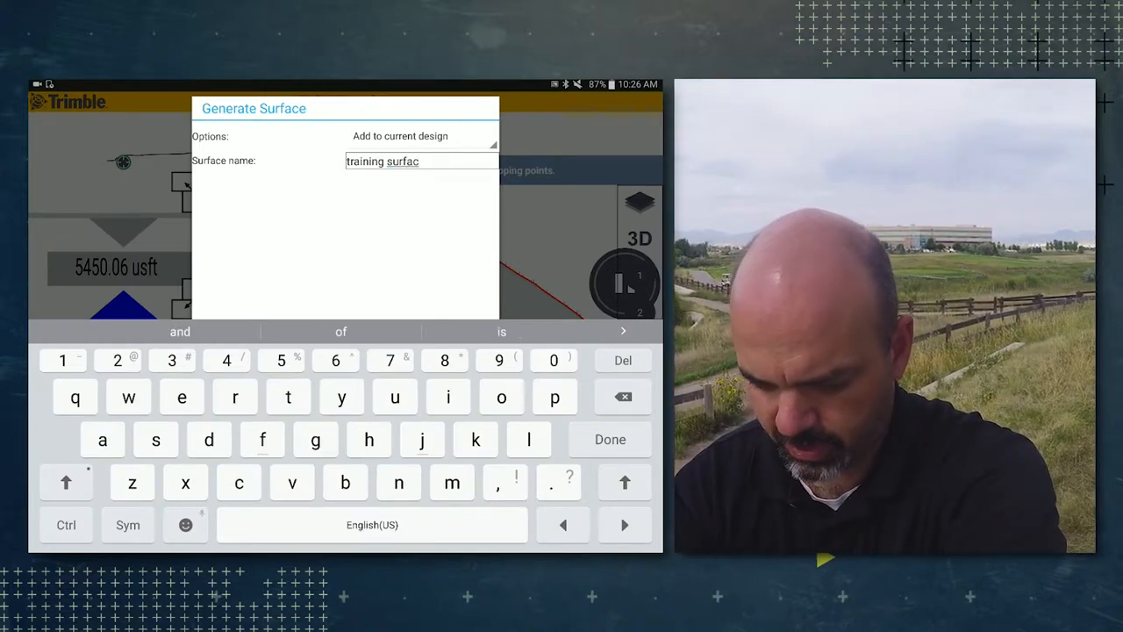
{"action": "left_click", "coordinate": [611, 439]}
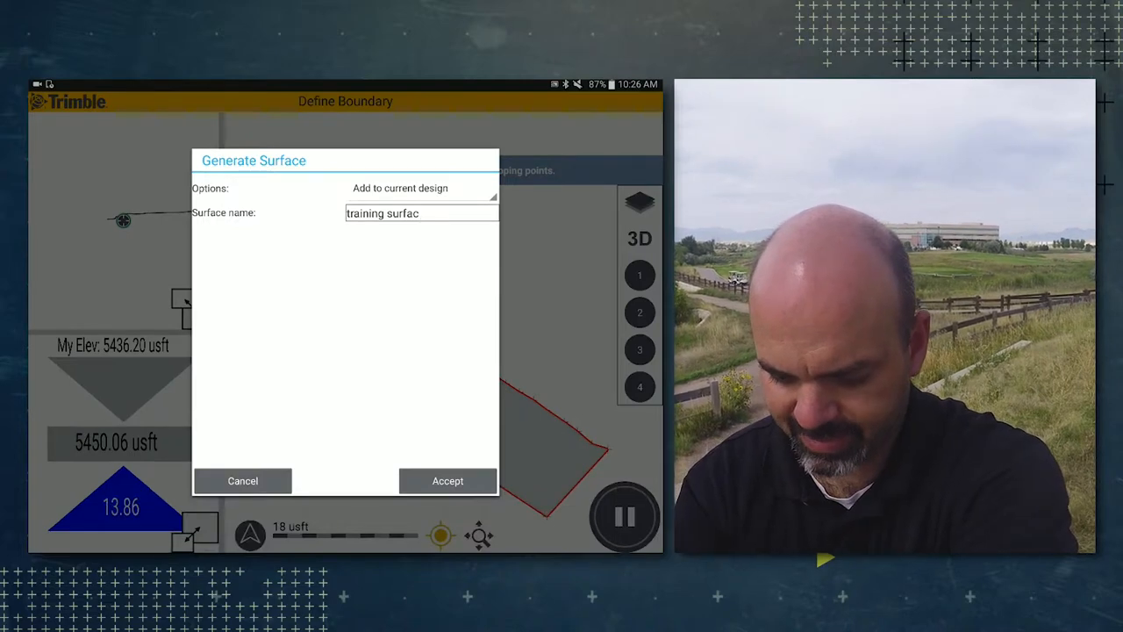
Generate the surface and select 'training surfac' as the current site surface in Settings.
{"action": "left_click", "coordinate": [448, 481]}
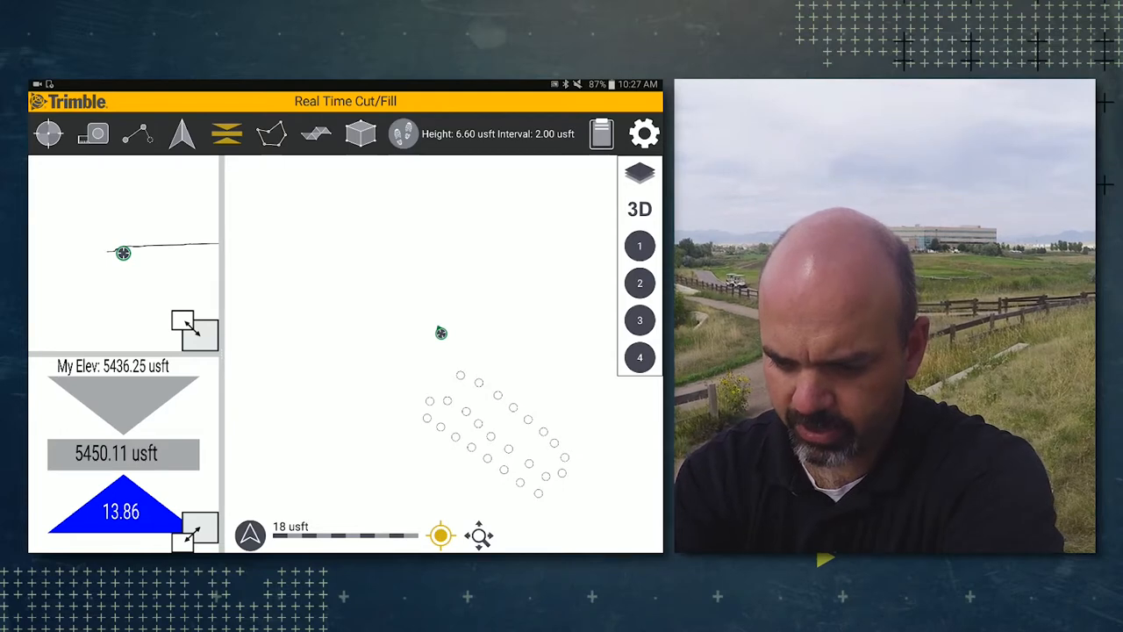
{"action": "left_click", "coordinate": [644, 134]}
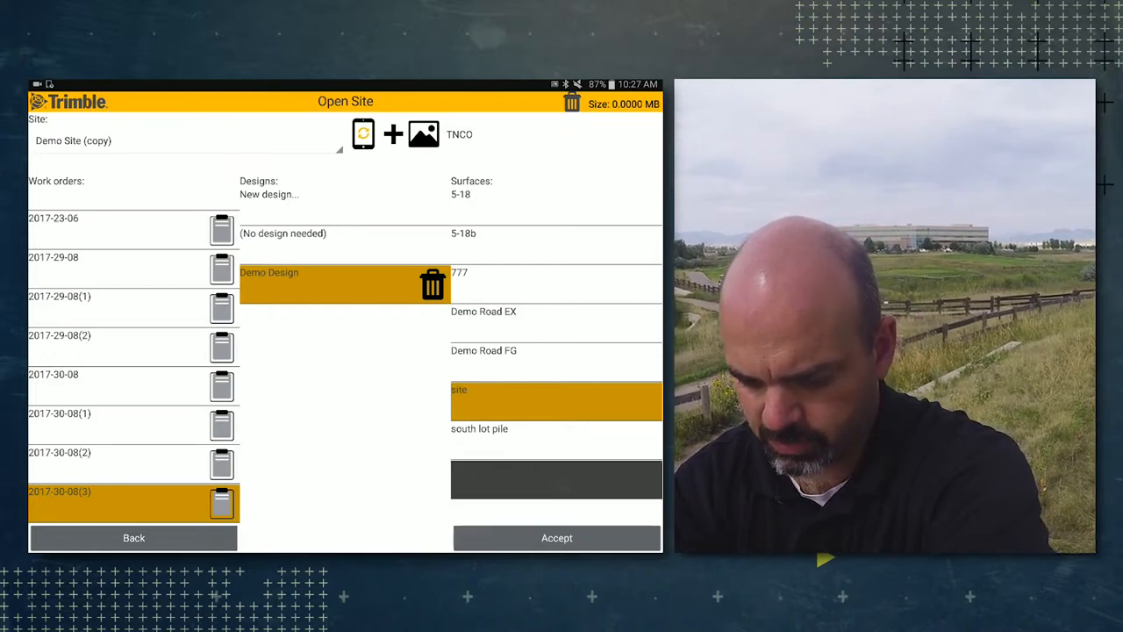
{"action": "left_click", "coordinate": [556, 479]}
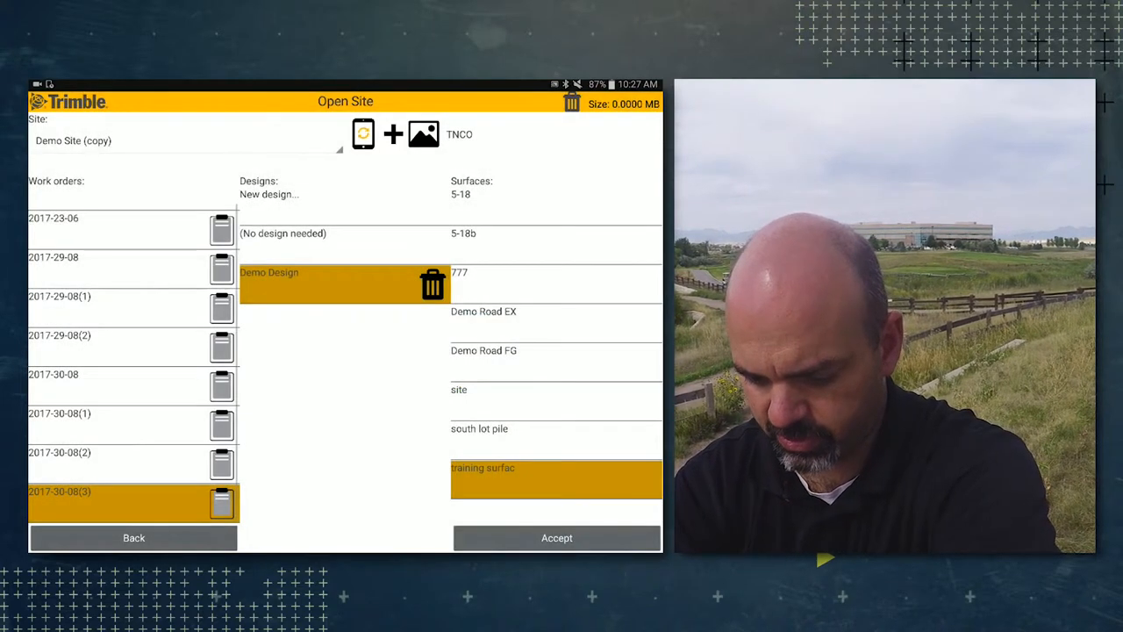
{"action": "left_click", "coordinate": [556, 536]}
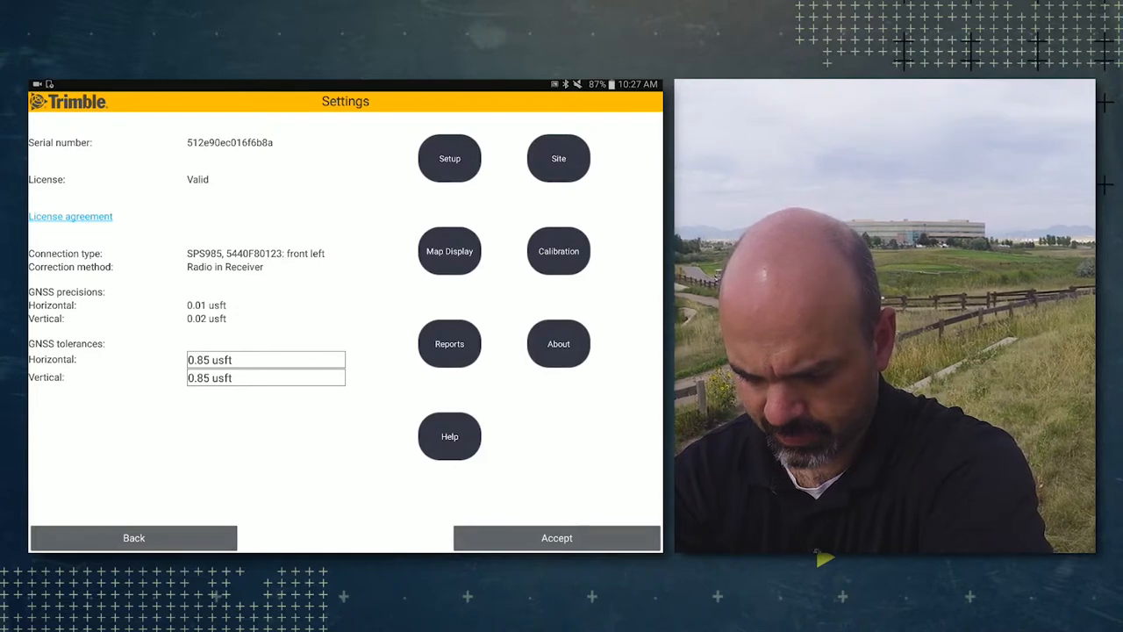
Leave Settings and return to the cut/fill map reading 0.43 against the new surface.
{"action": "left_click", "coordinate": [556, 537]}
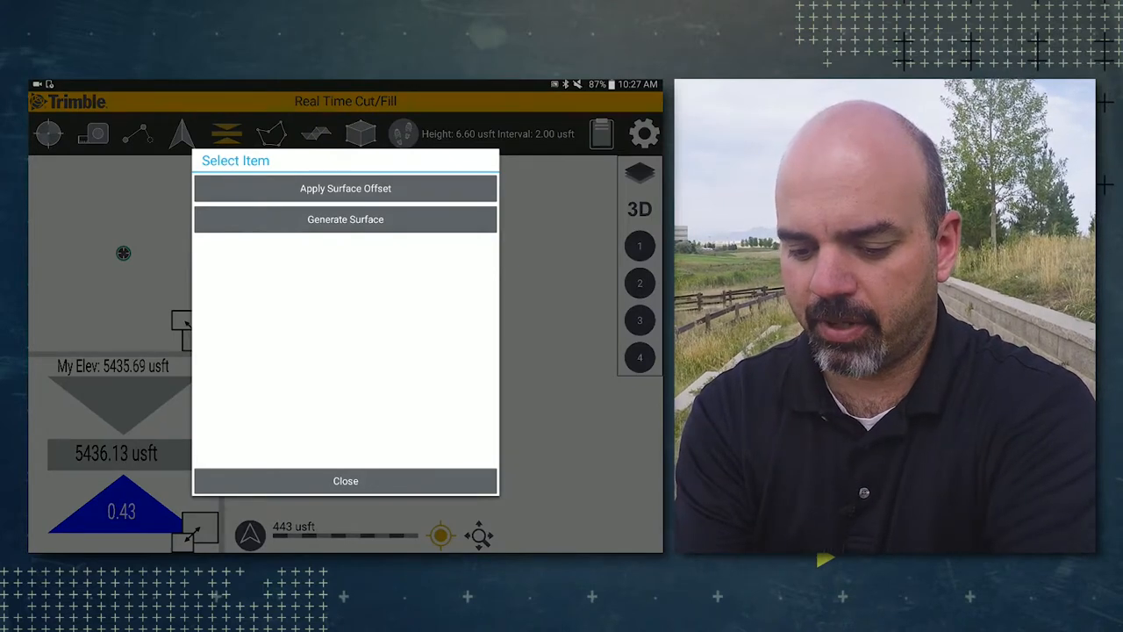
Apply a 1.00 usft perpendicular surface offset in the Below direction and verify it.
{"action": "left_click", "coordinate": [344, 481]}
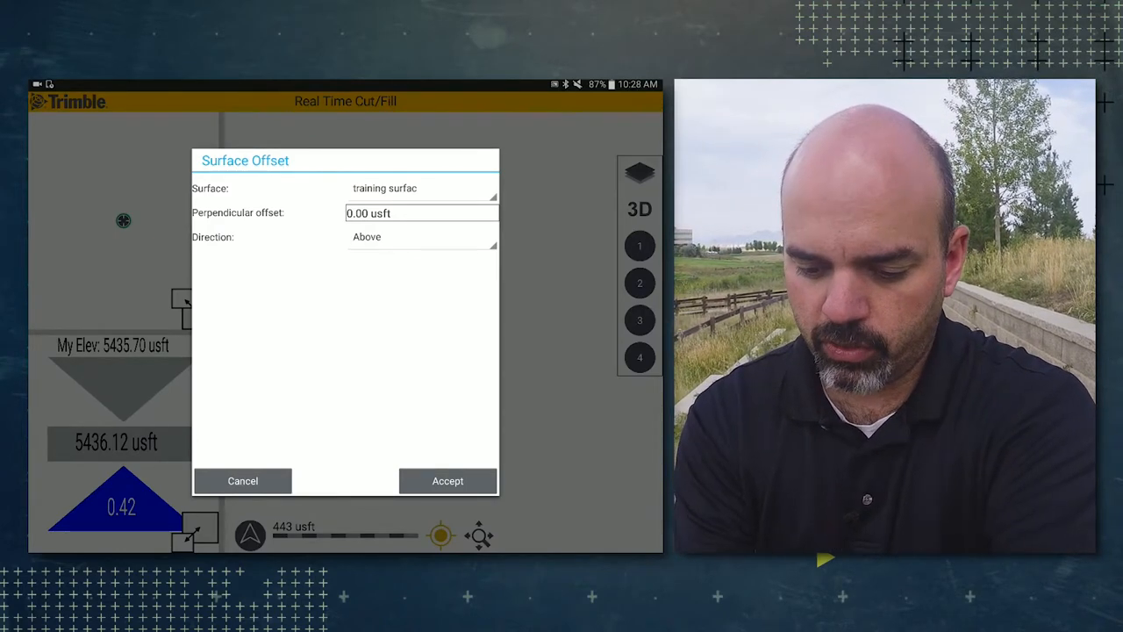
{"action": "left_click", "coordinate": [421, 214]}
{"action": "type", "text": "1"}
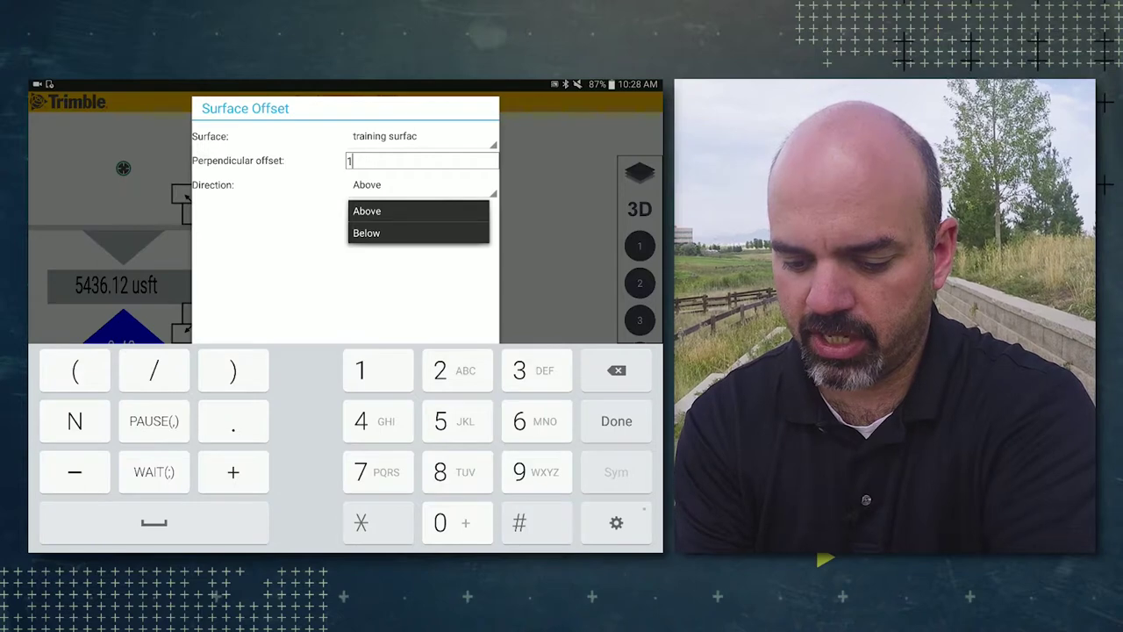
{"action": "left_click", "coordinate": [365, 231]}
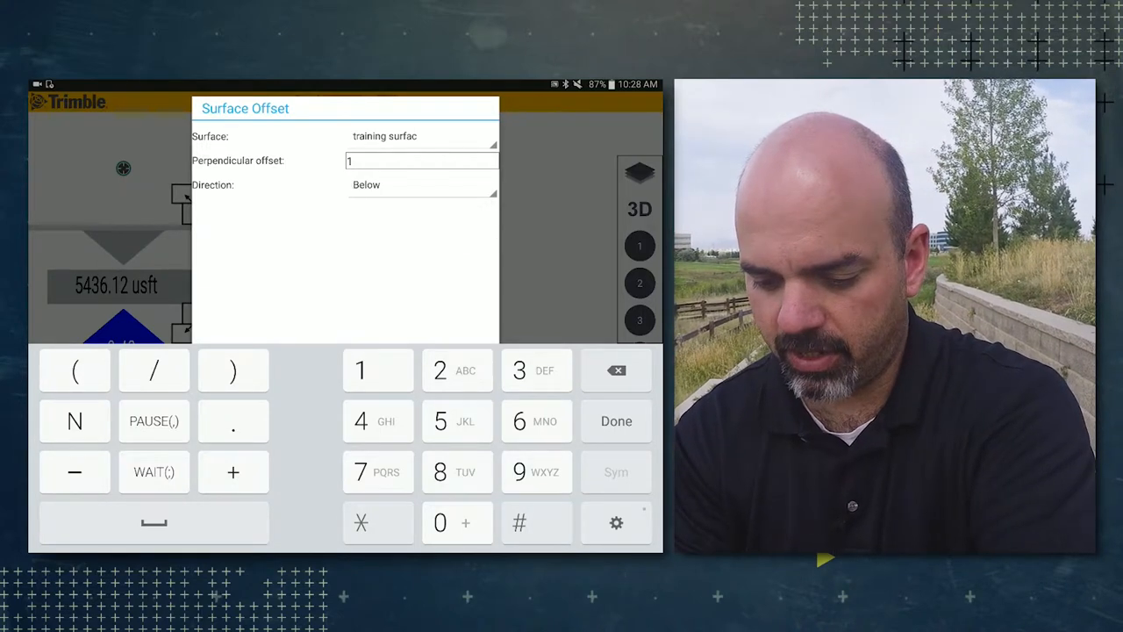
{"action": "left_click", "coordinate": [616, 421]}
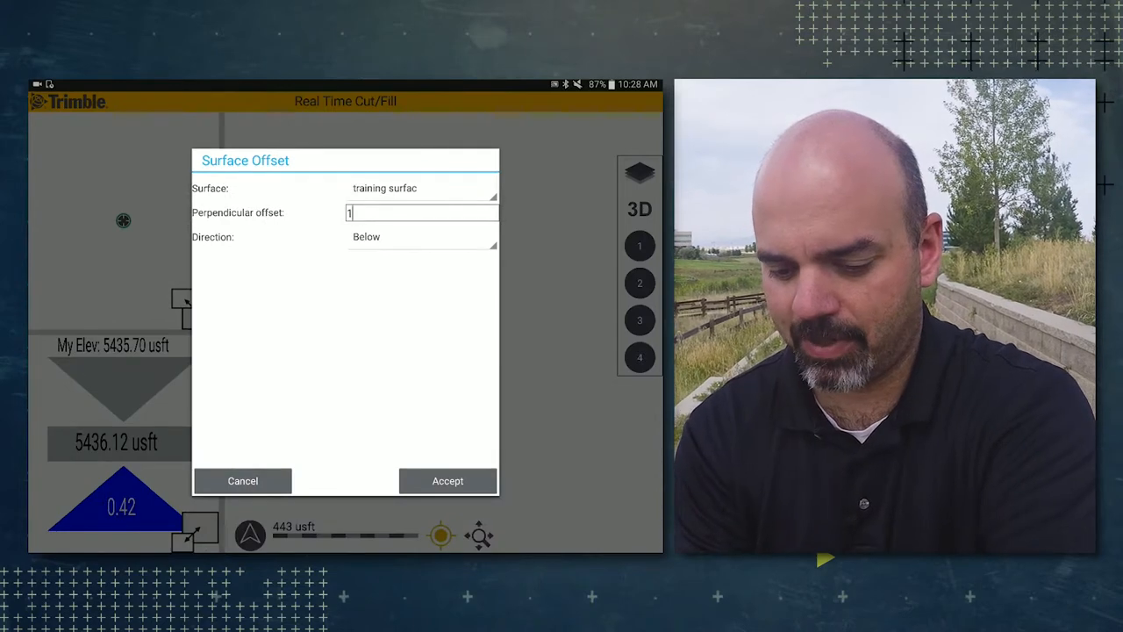
{"action": "left_click", "coordinate": [447, 481]}
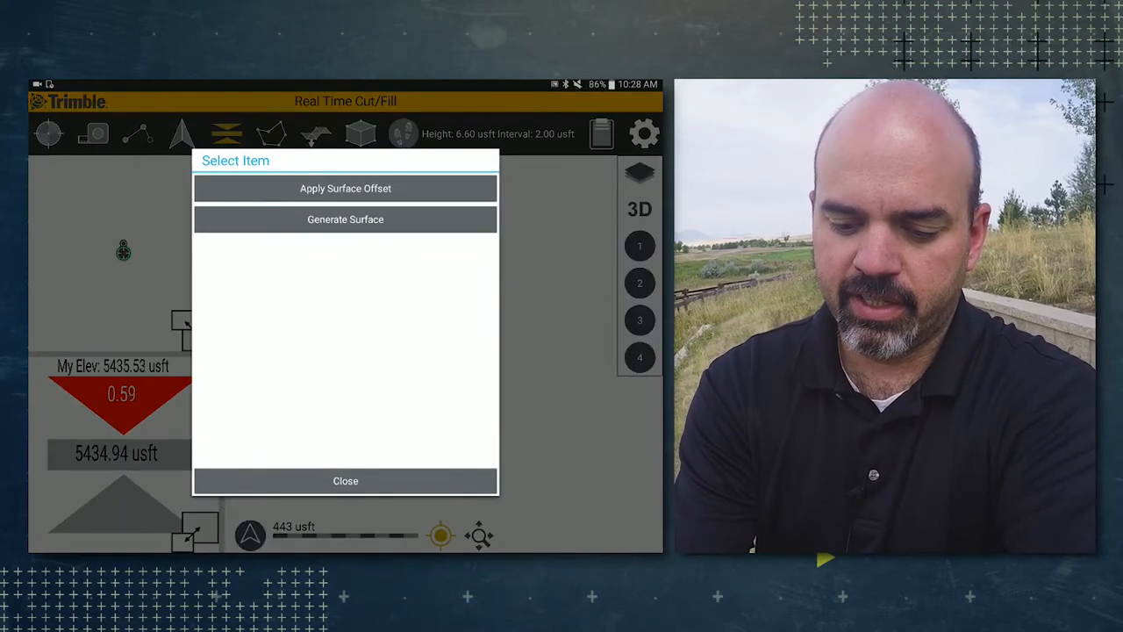
{"action": "left_click", "coordinate": [343, 187]}
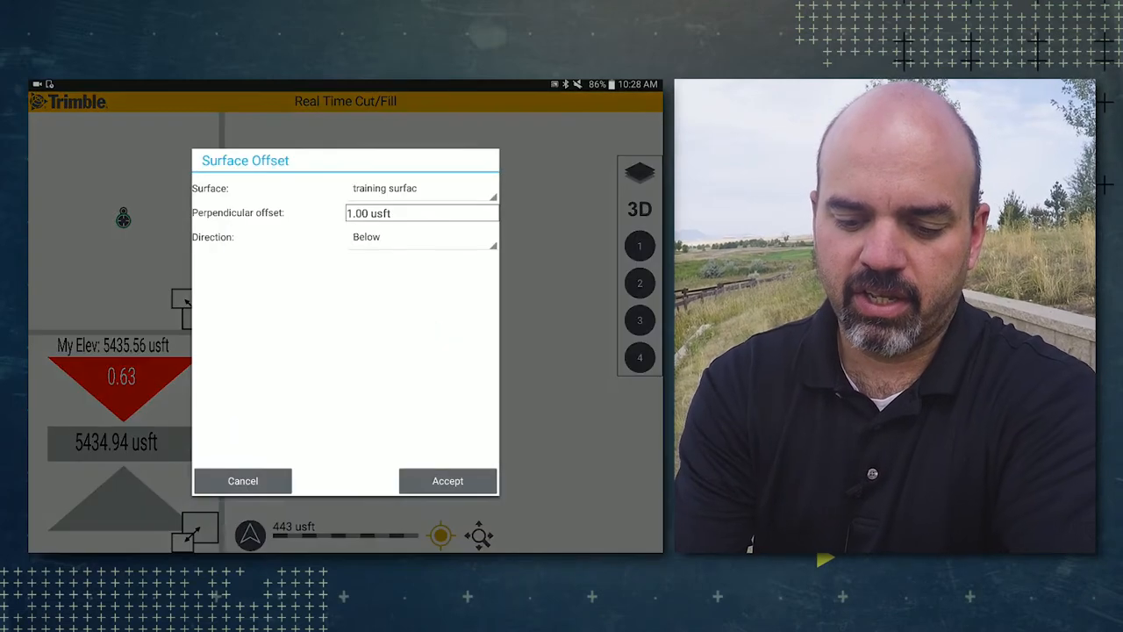